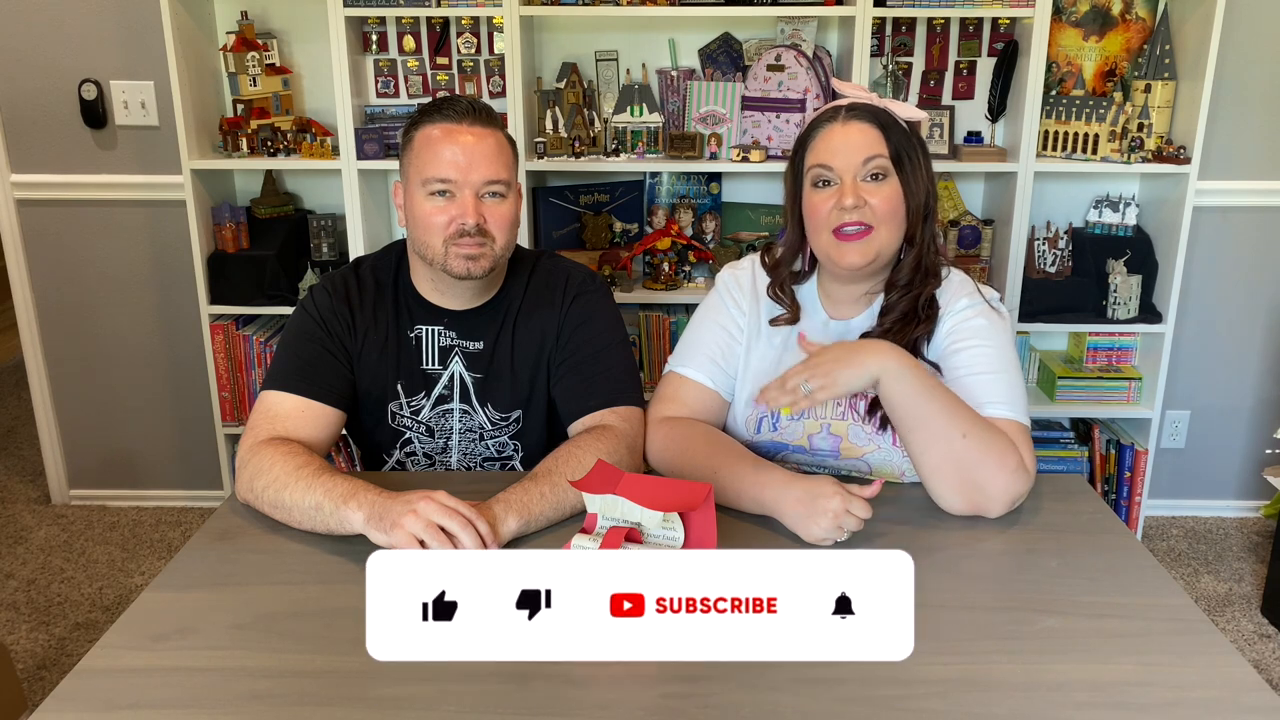
{"action": "left_click", "coordinate": [441, 605]}
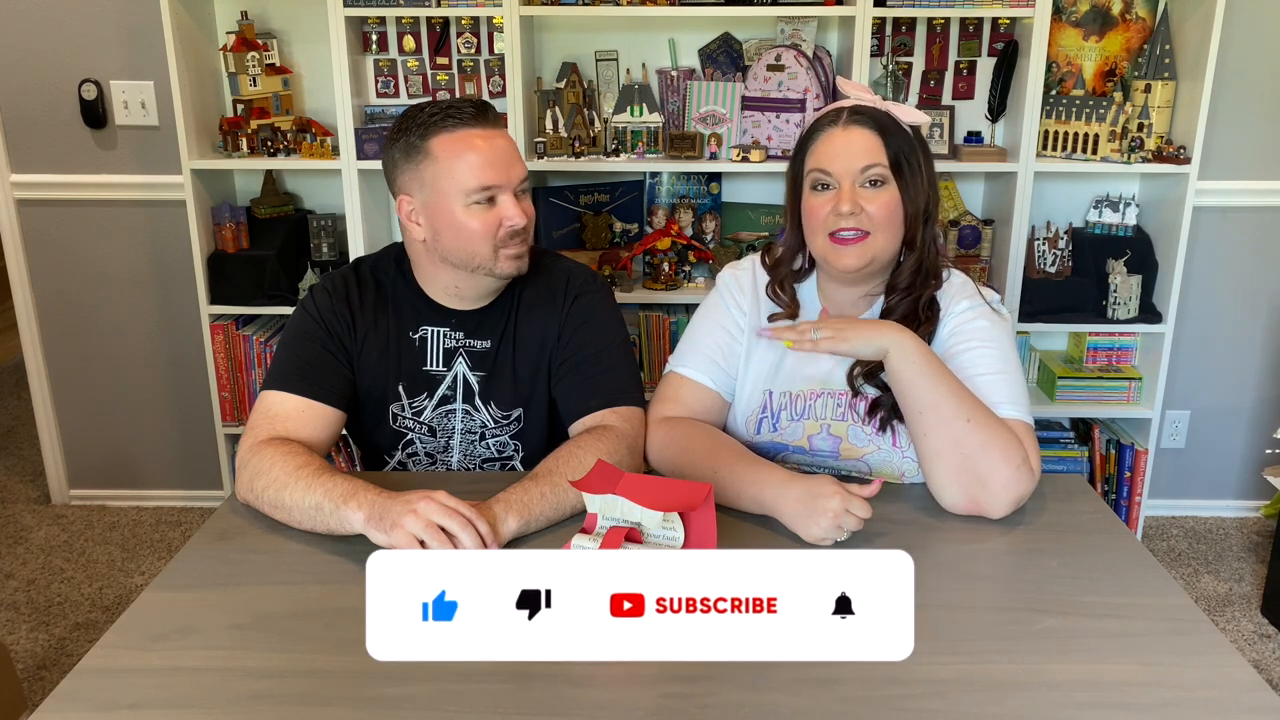
{"action": "left_click", "coordinate": [845, 605]}
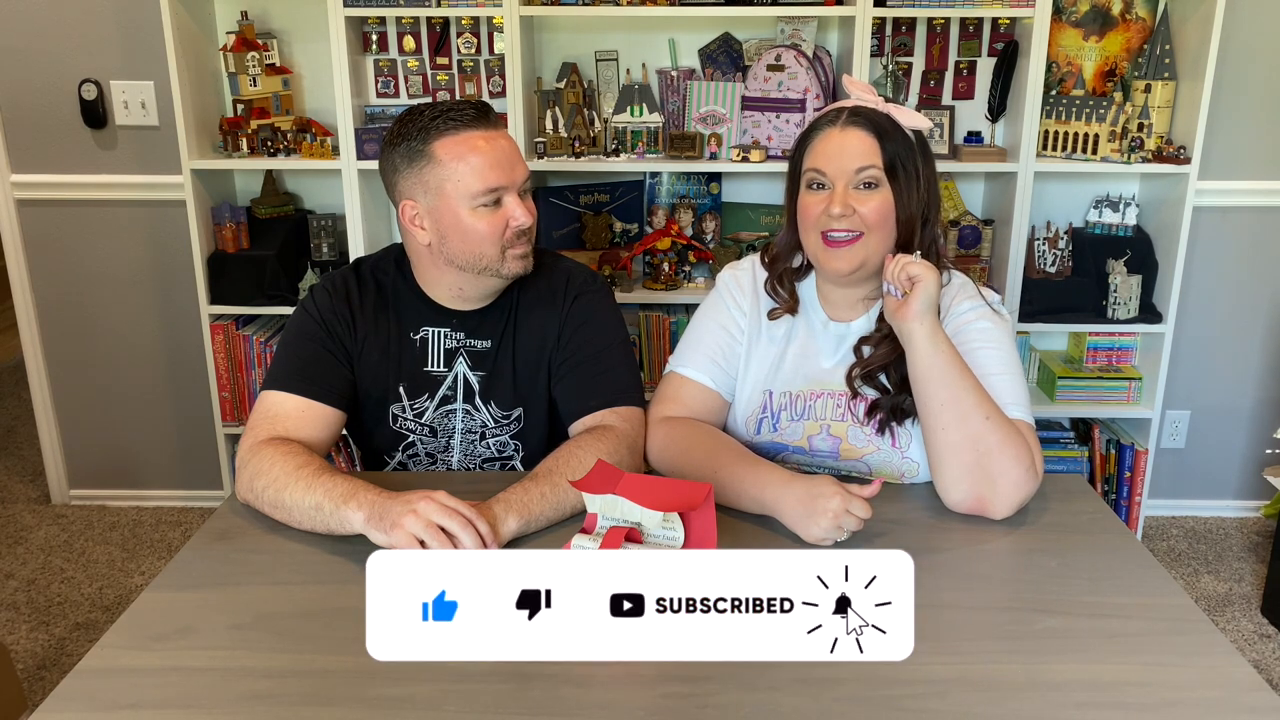